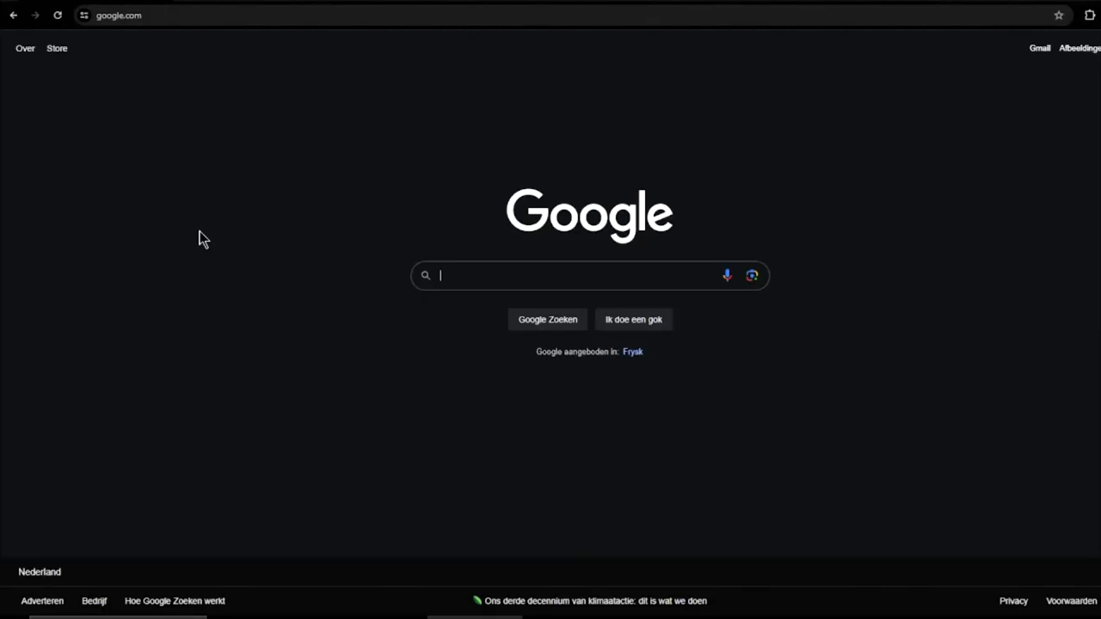
mouse_move(278, 216)
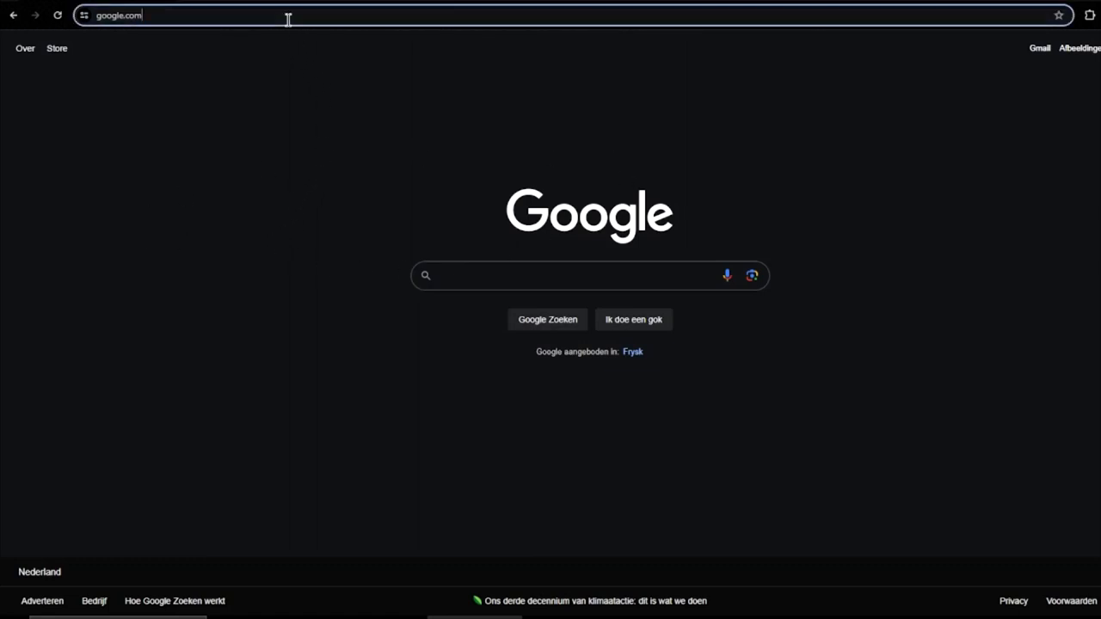
Step: Go to fonts.google.com in Chrome
type("fonts.google.com")
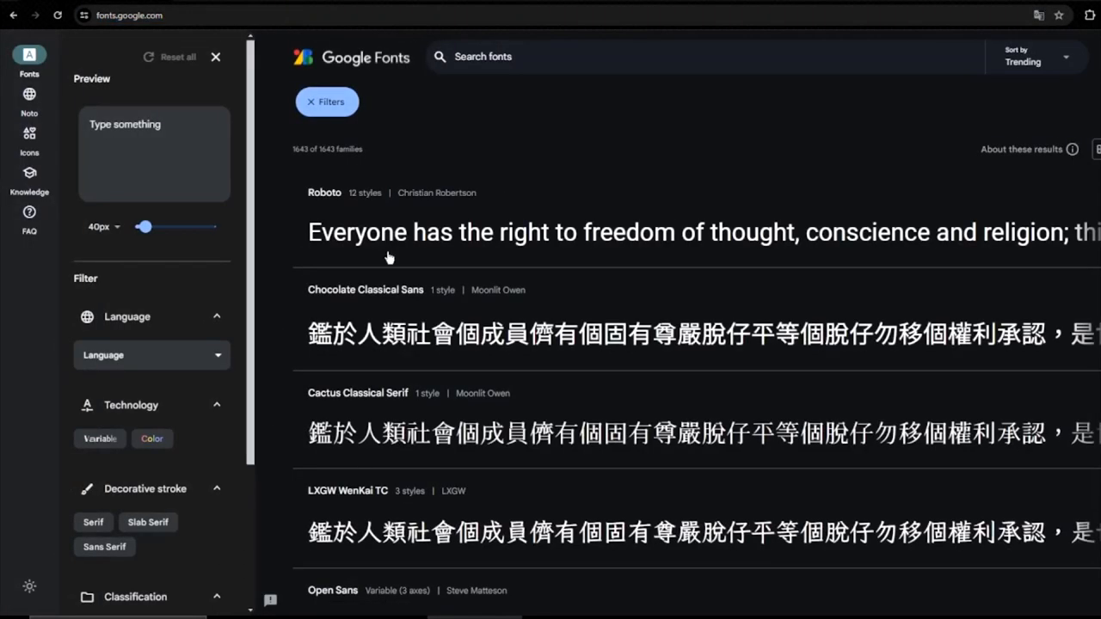
Step: Search 'quicksands' and add the Quicksand family to the font selection
scroll("down", 3)
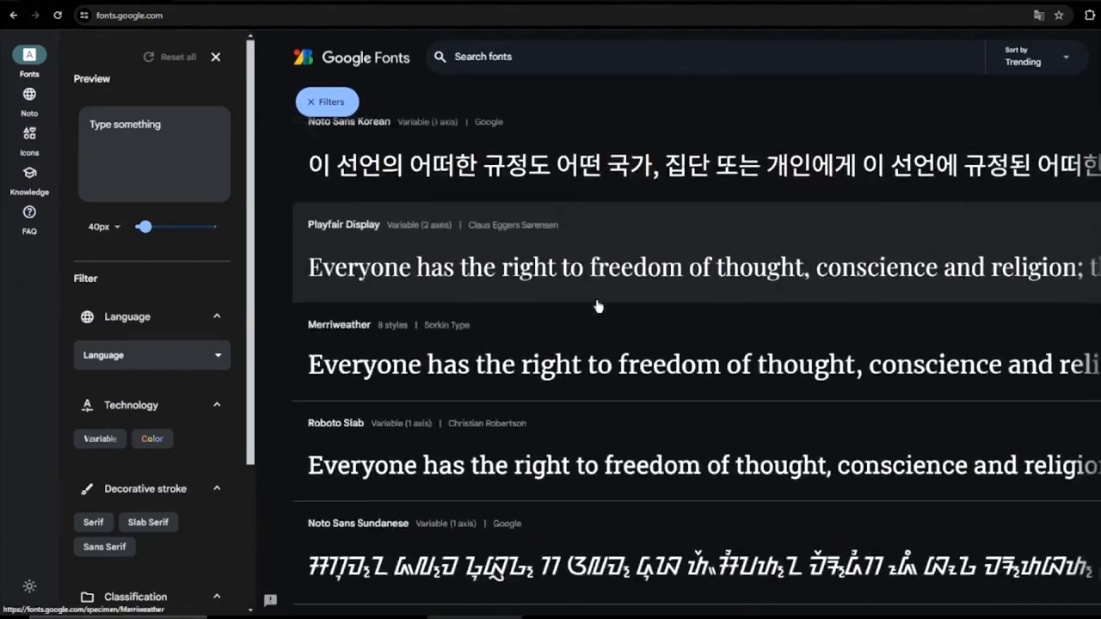
scroll("down", 3)
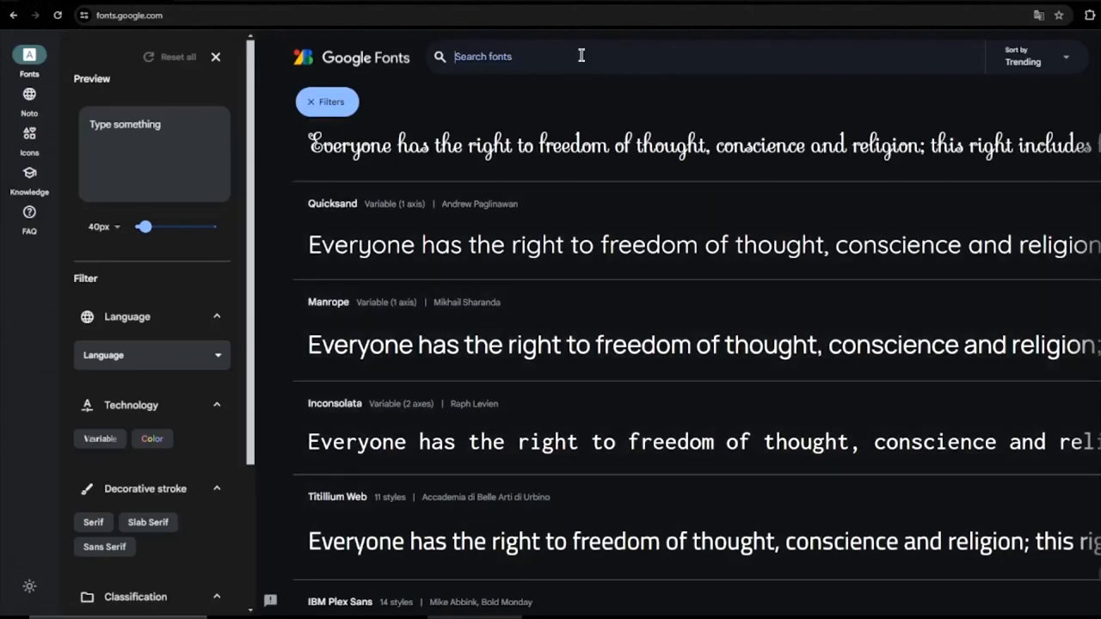
type("quicksands")
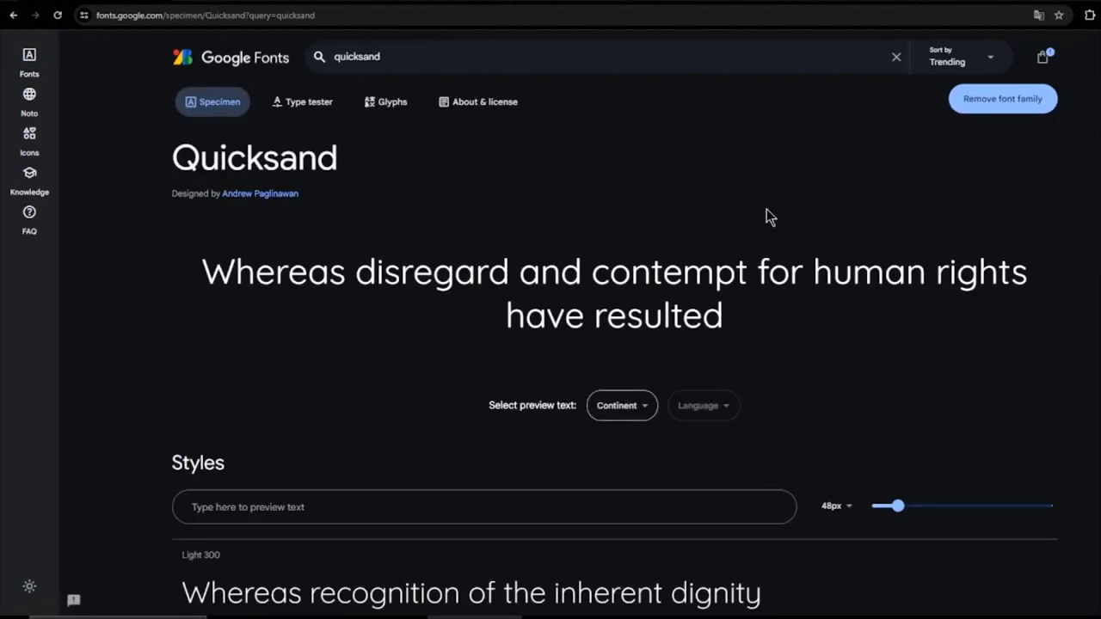
left_click(1002, 98)
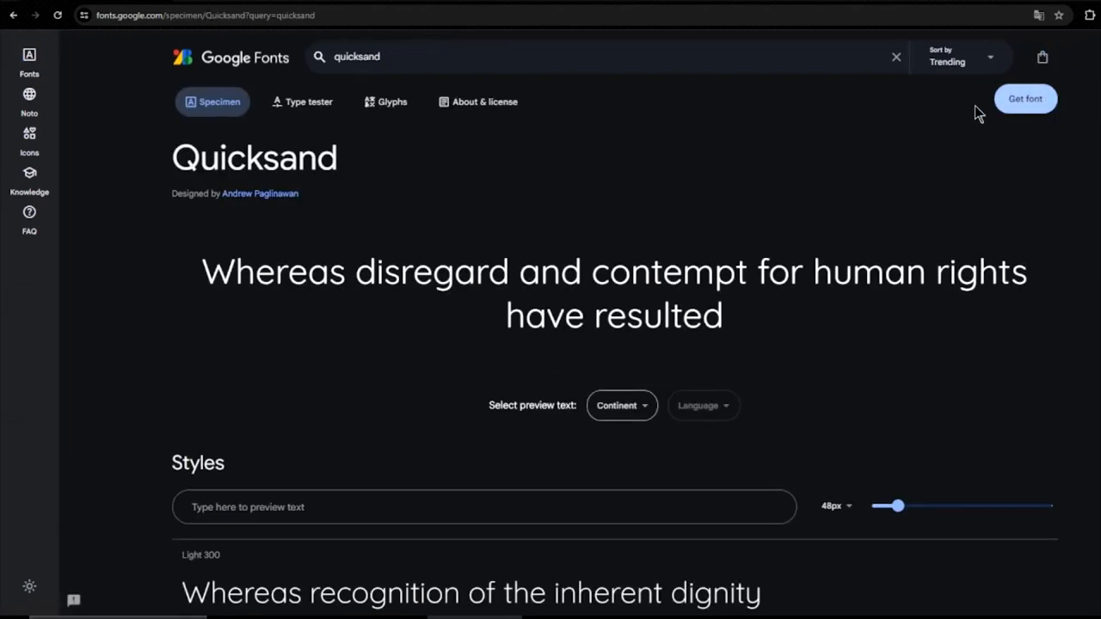
left_click(1025, 98)
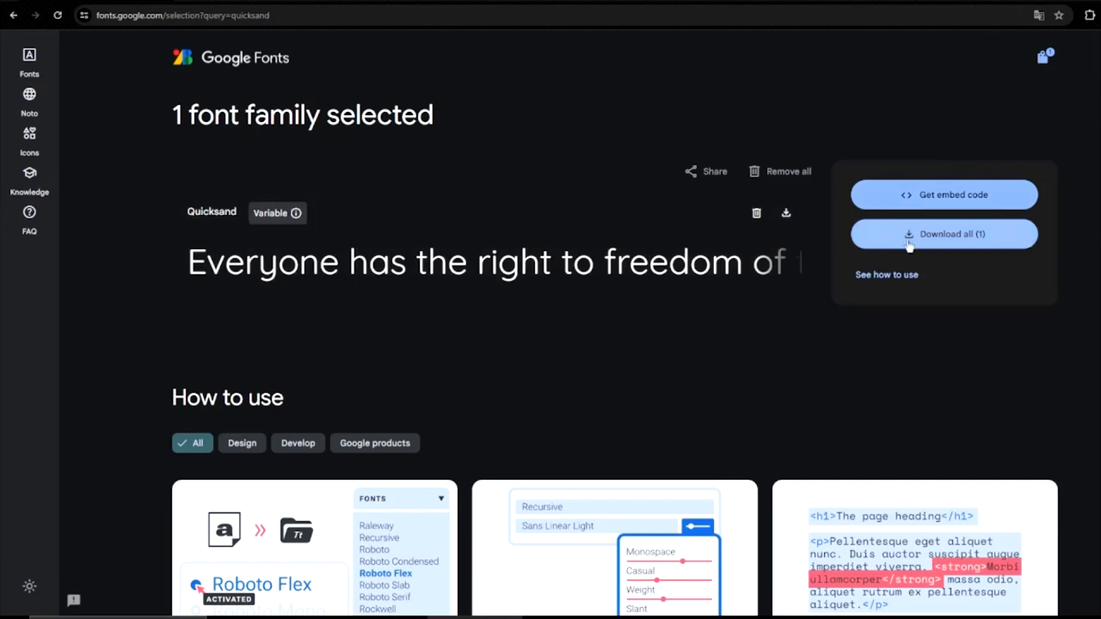
Step: Download all of the selected Quicksand family as Quicksand.zip
left_click(943, 234)
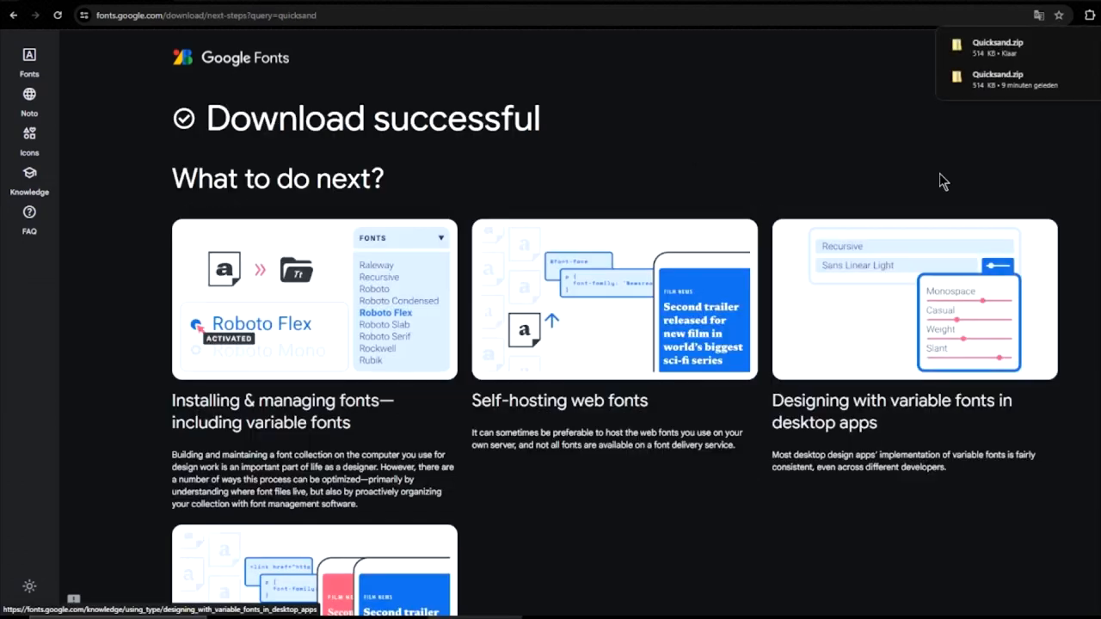
mouse_move(742, 177)
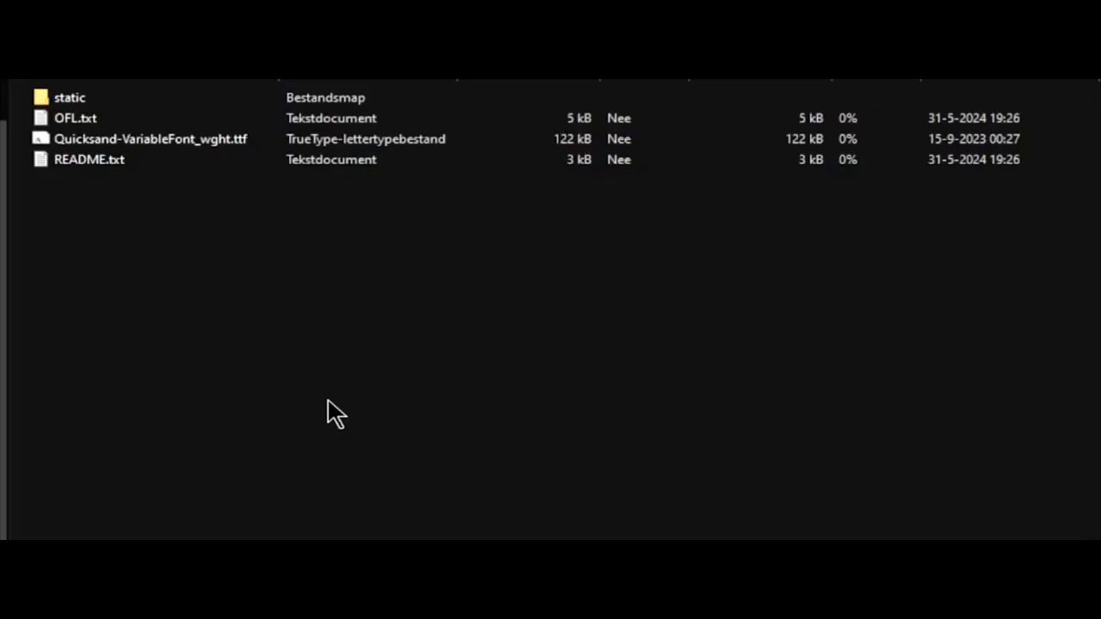
mouse_move(58, 256)
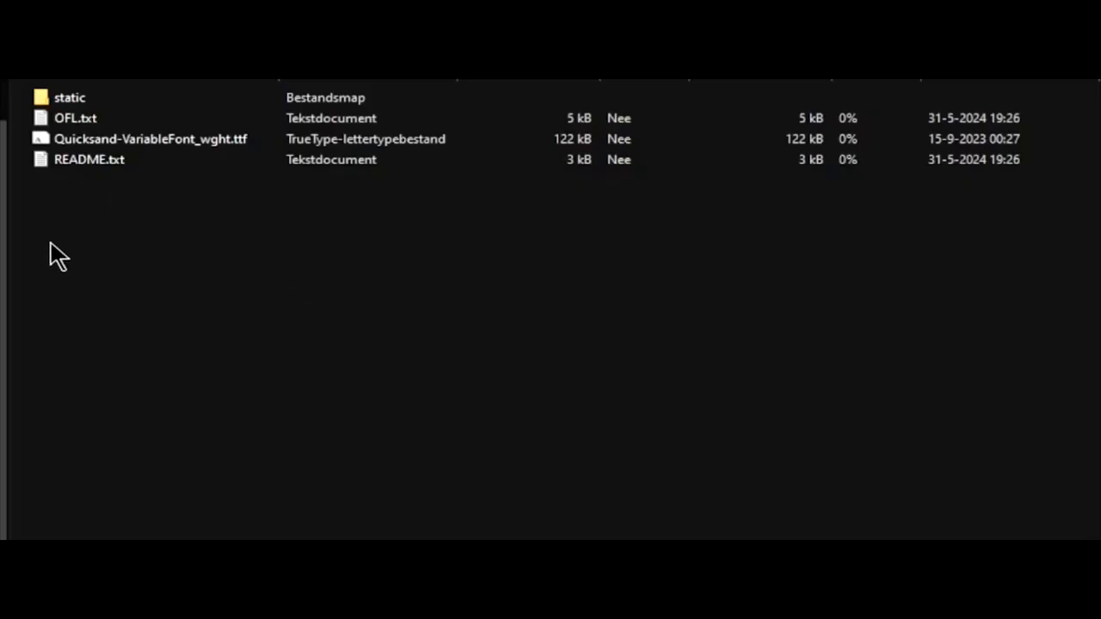
Step: Copy Quicksand-VariableFont_wght.ttf from the downloaded Quicksand package
left_click(151, 139)
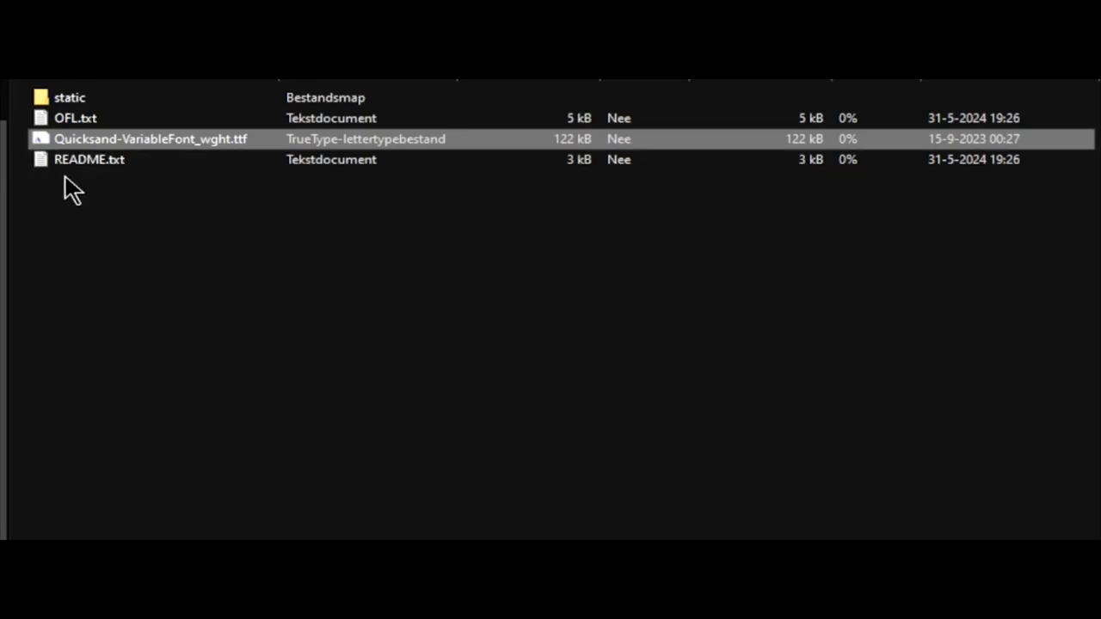
mouse_move(1056, 153)
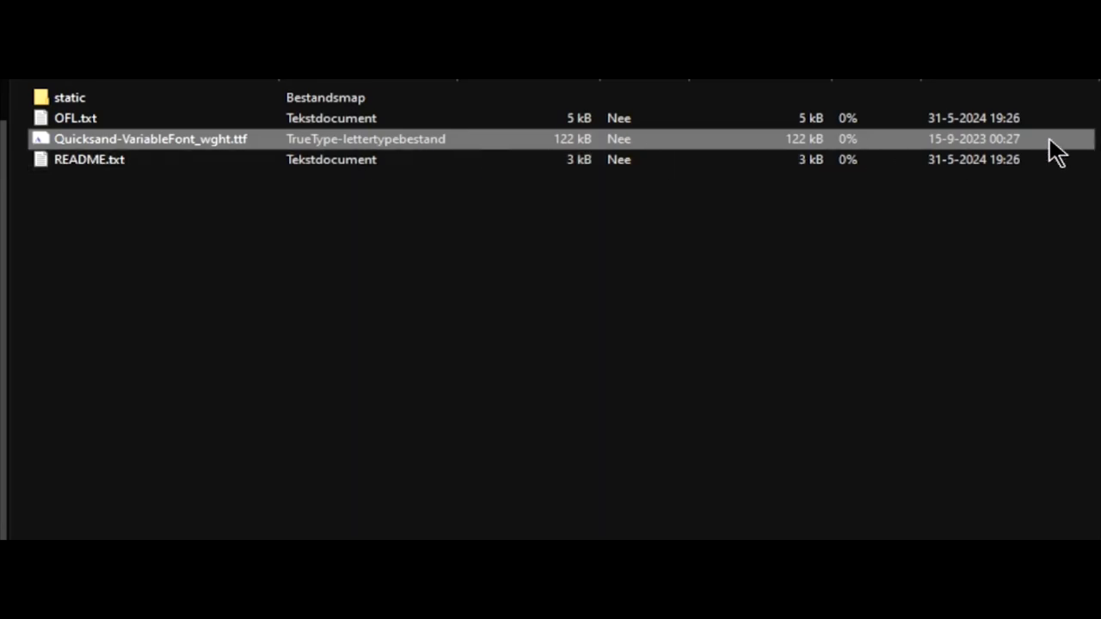
mouse_move(502, 247)
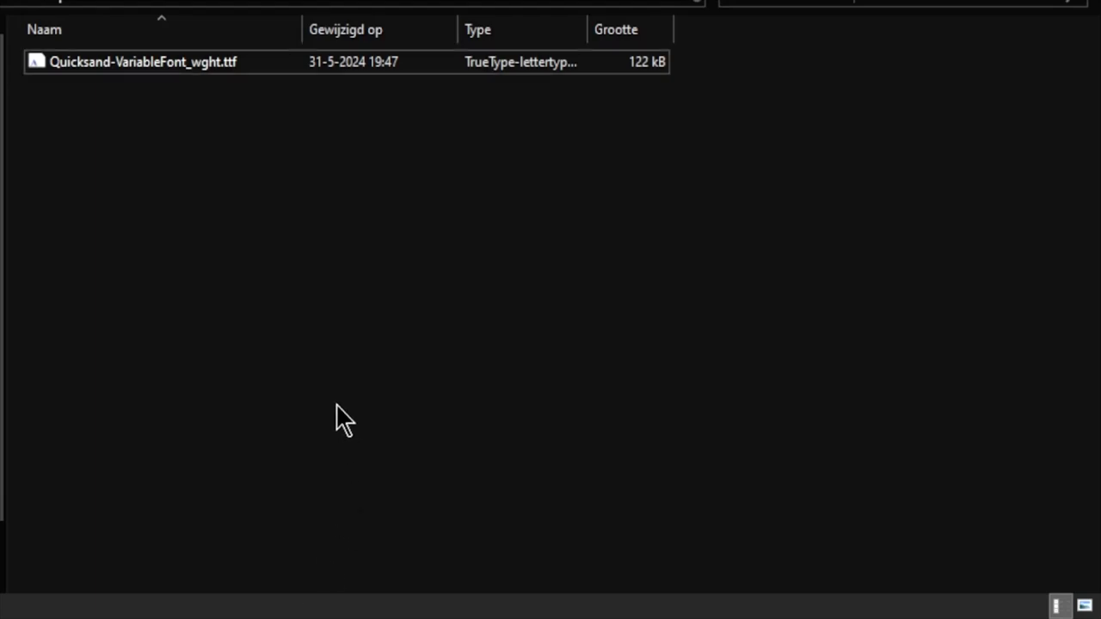
mouse_move(405, 344)
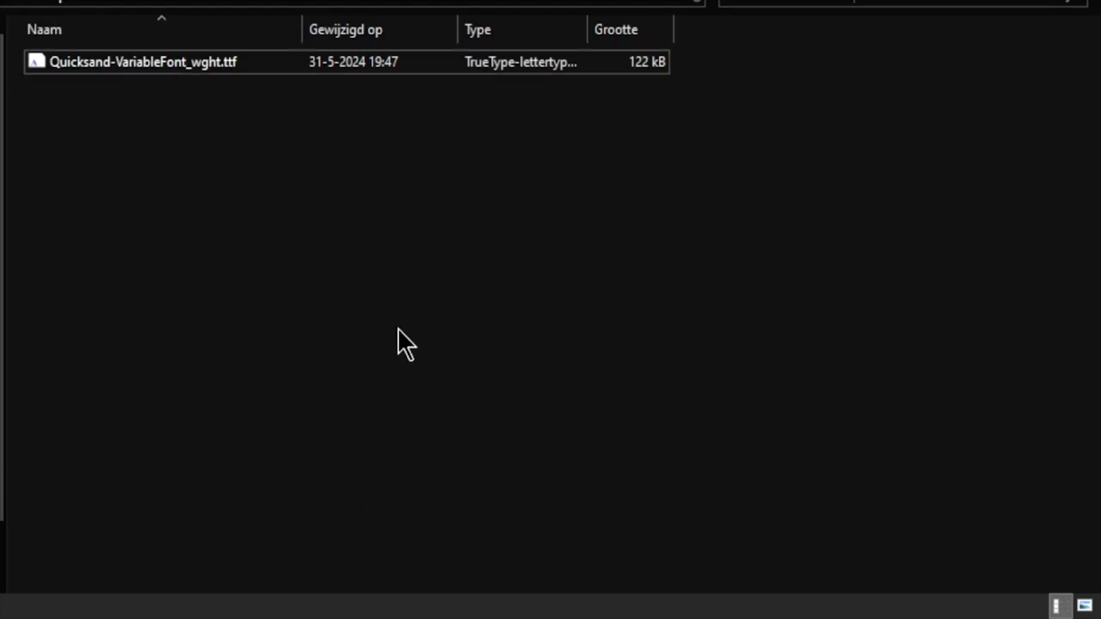
Step: Duplicate the Quicksand variable font file into many copies in the folder
left_click(142, 61)
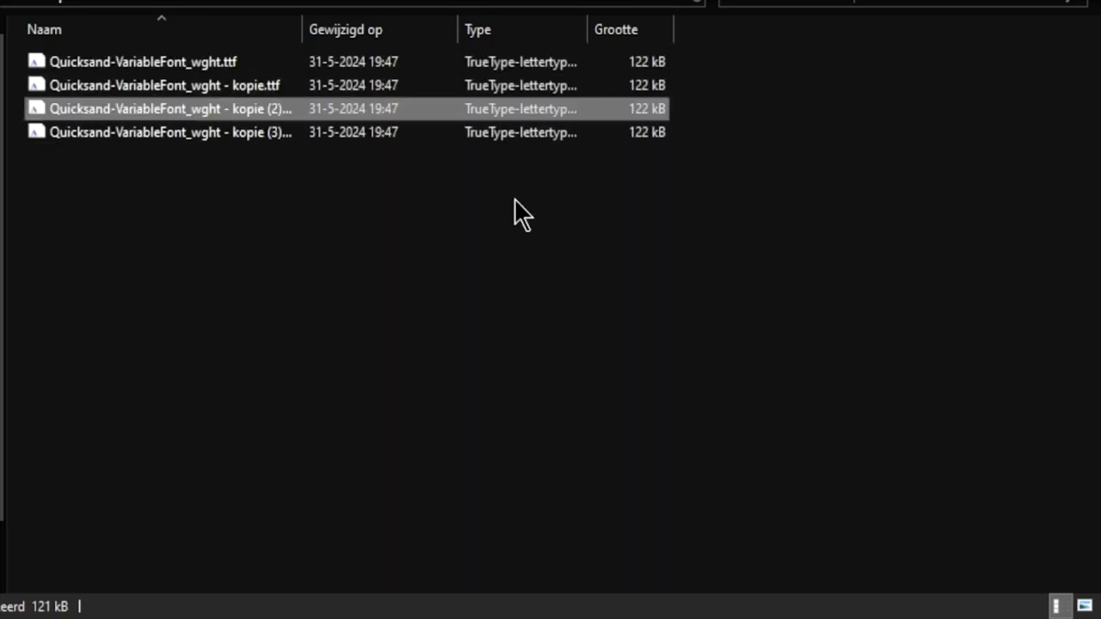
mouse_move(650, 146)
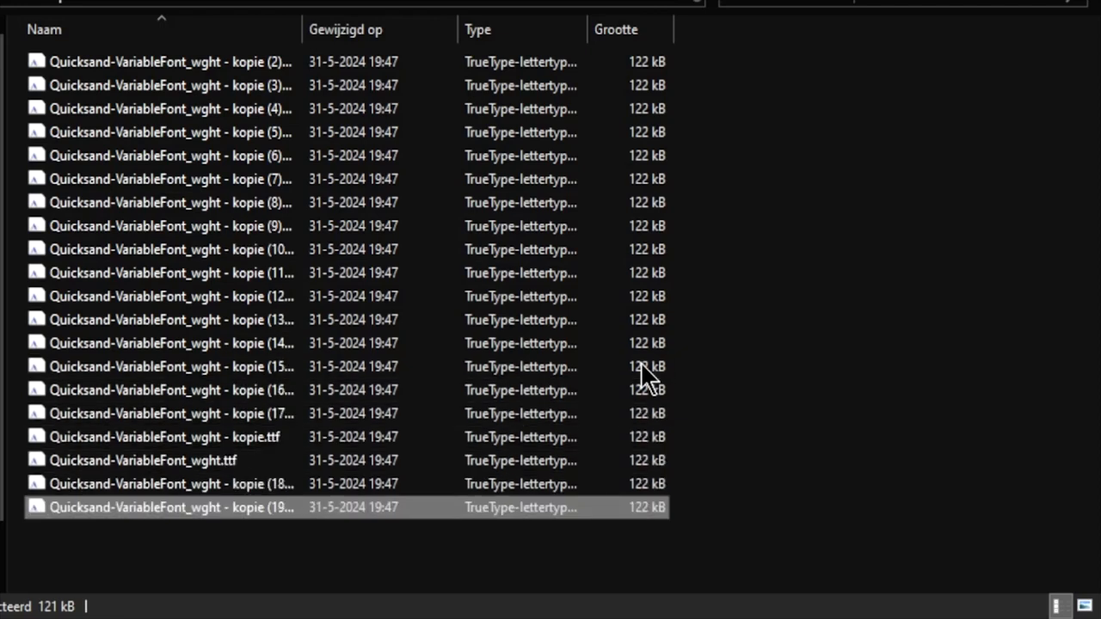
scroll("down", 3)
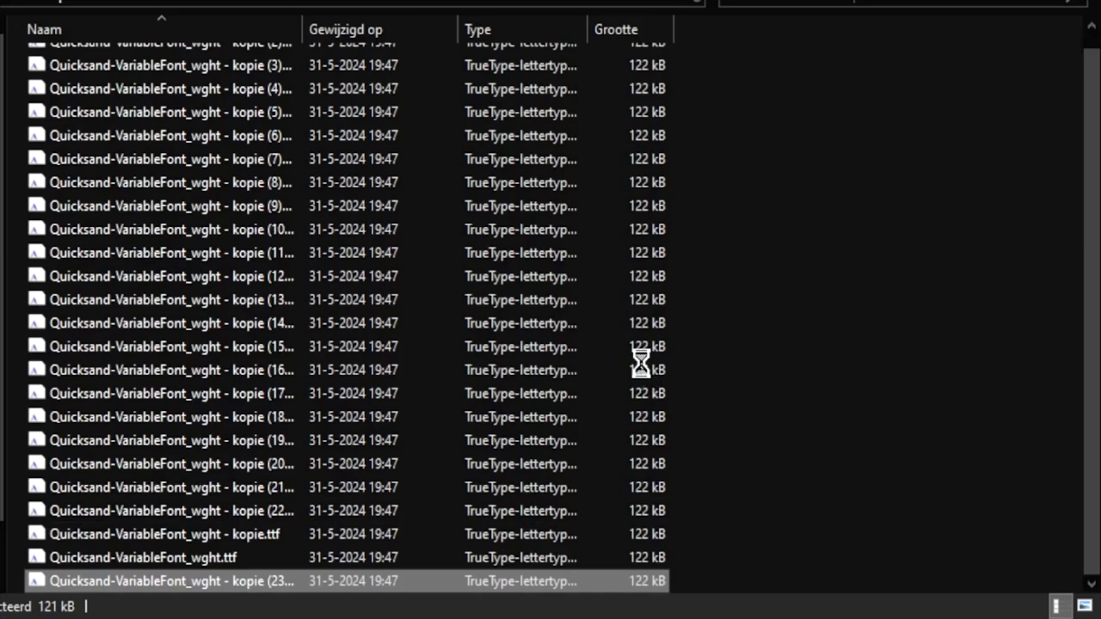
scroll("down", 3)
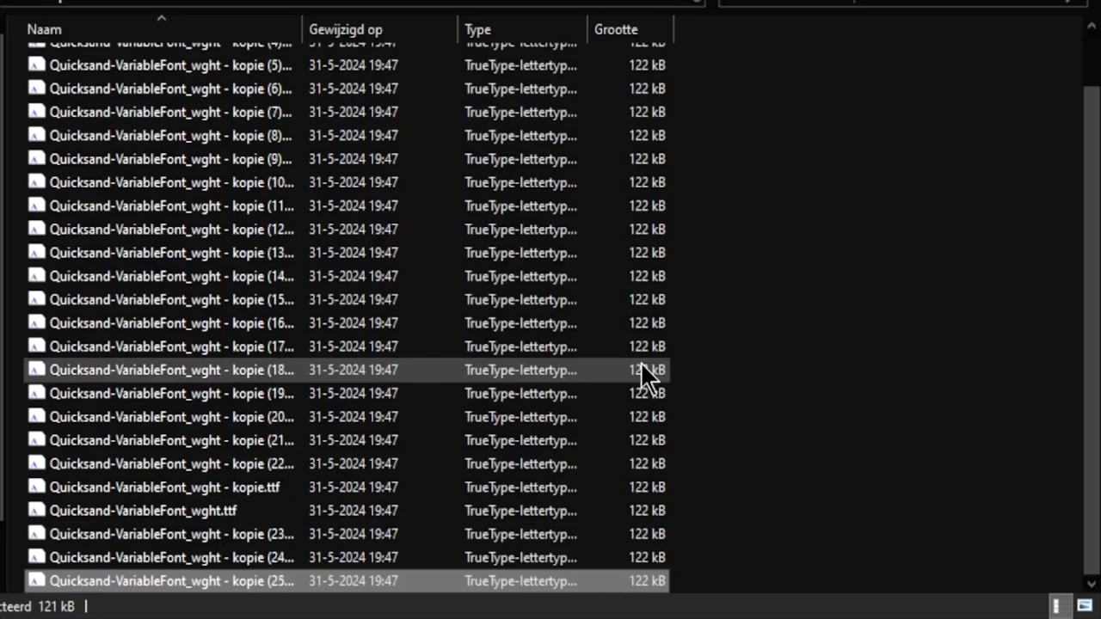
scroll("down", 3)
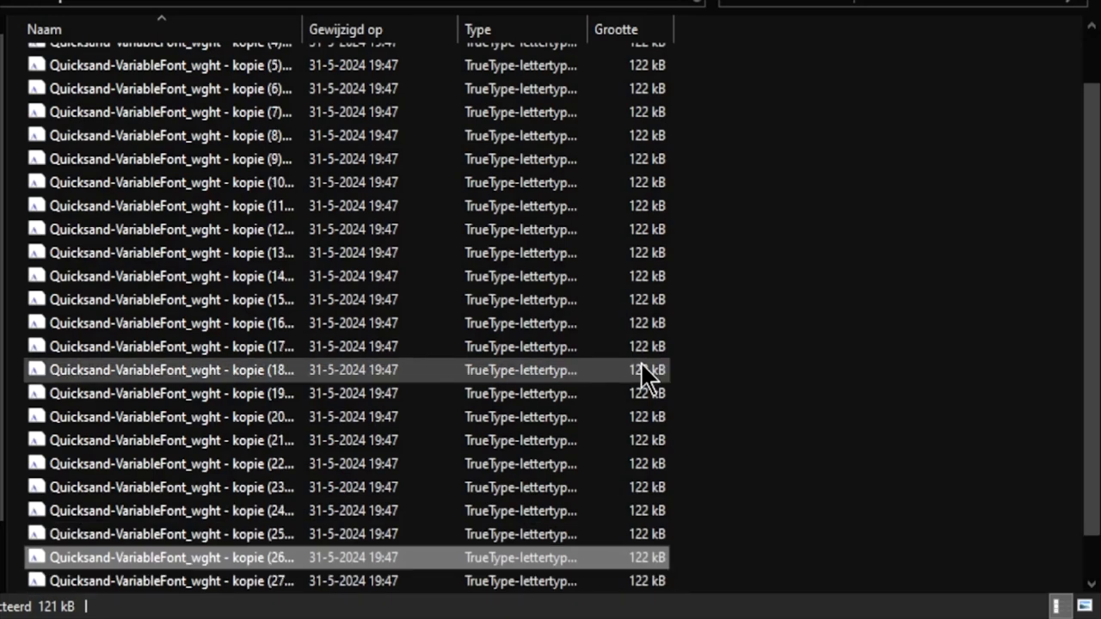
scroll("up", 3)
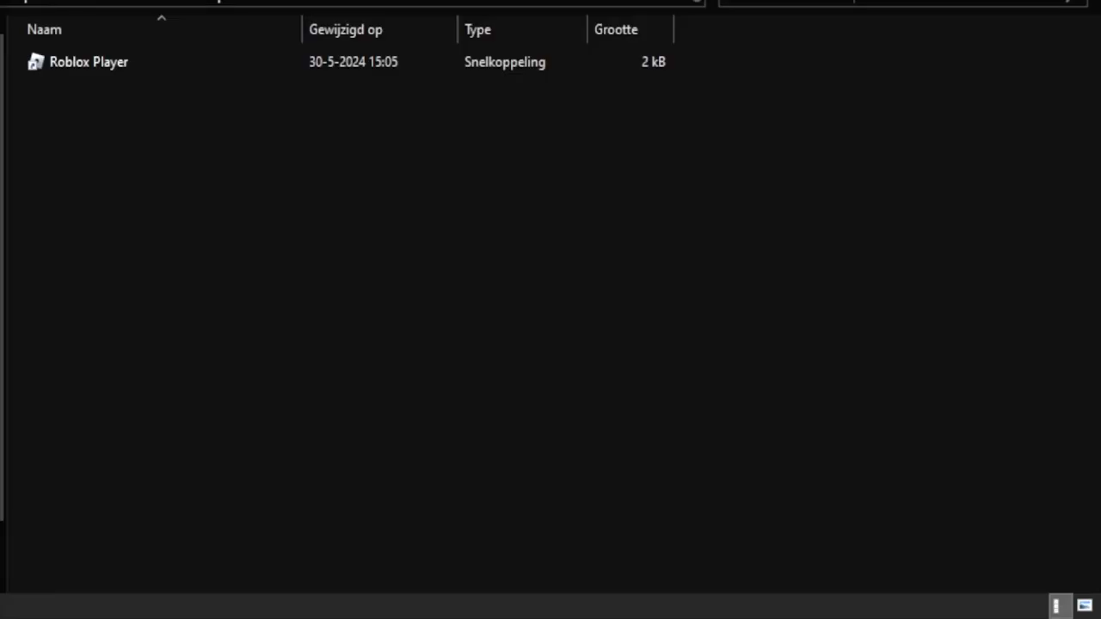
Step: Open the Roblox Player shortcut's file location and go to its fonts folder
left_click(88, 61)
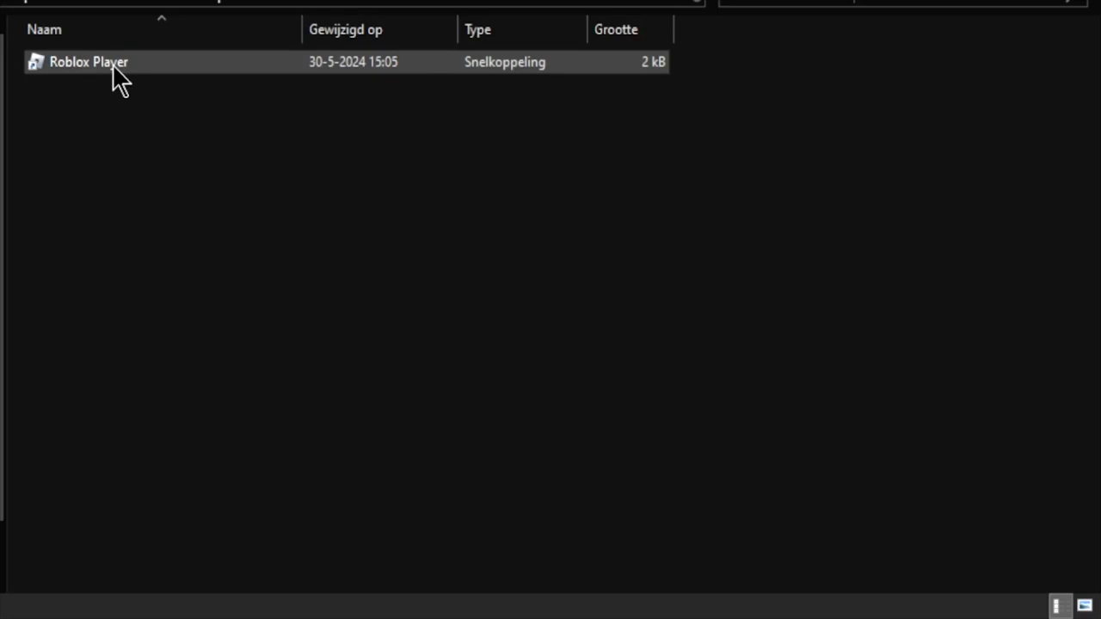
left_click(87, 61)
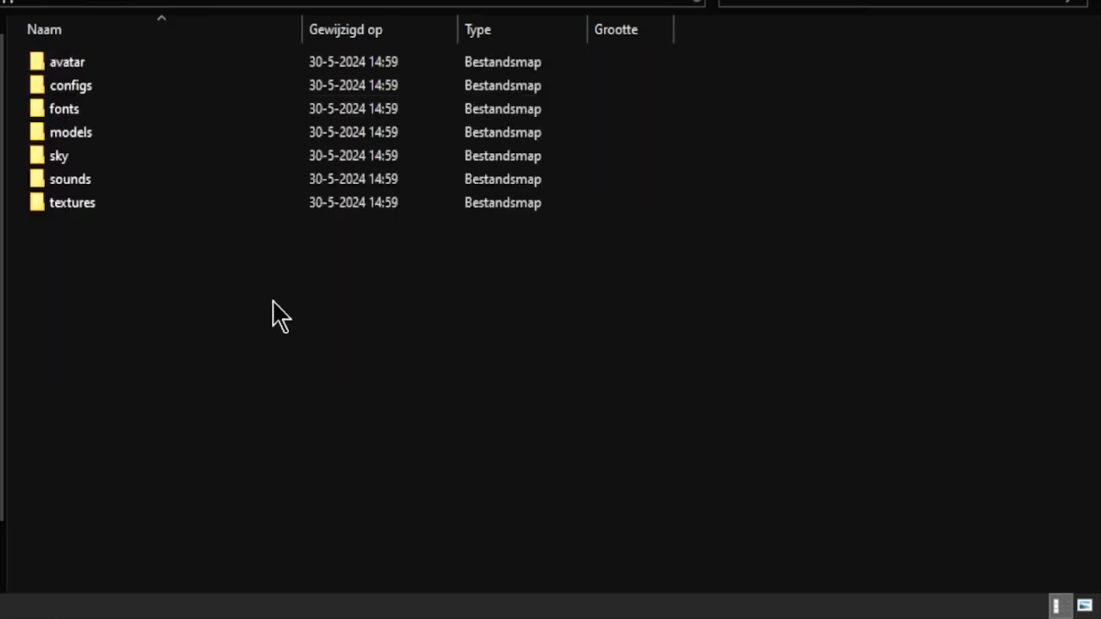
double_click(64, 109)
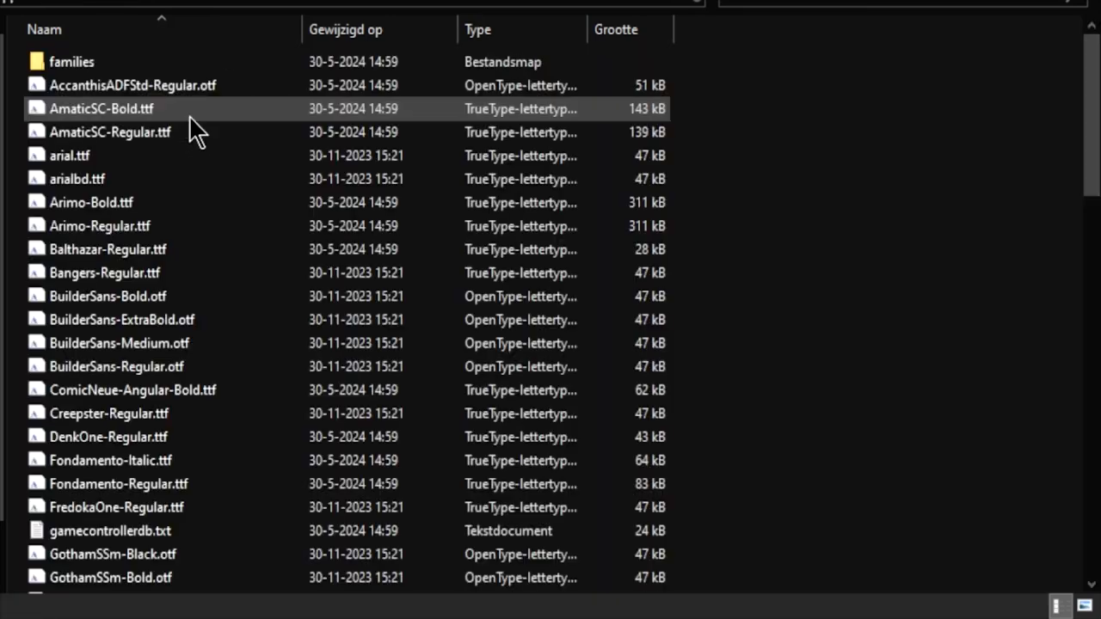
mouse_move(735, 456)
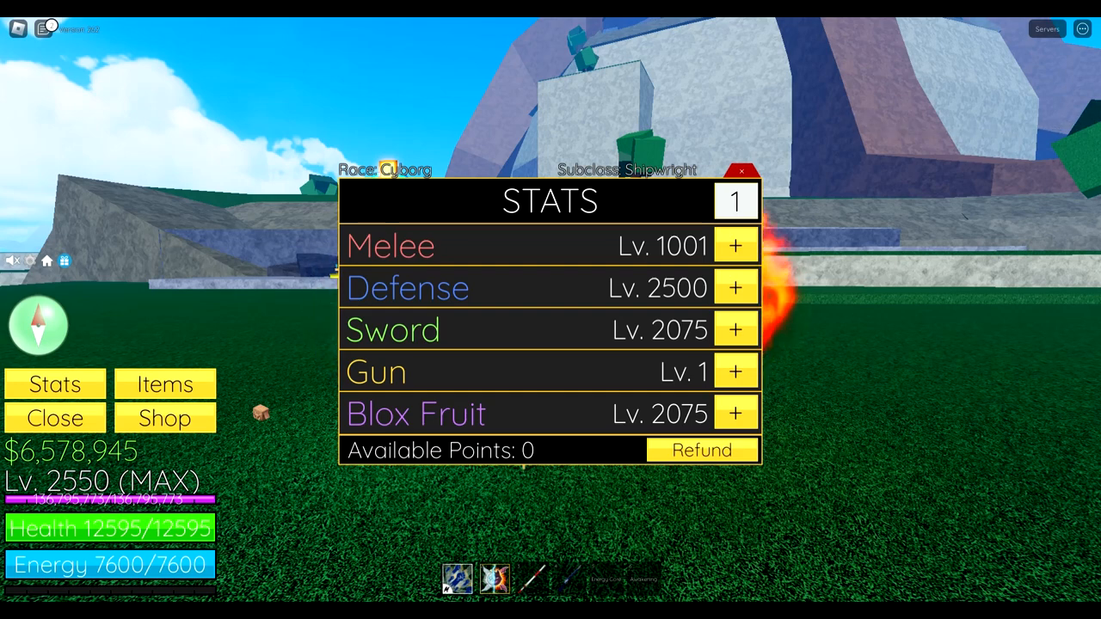
Step: Open the Roblox Shop, scroll through the Quicksand-styled panel, then close it
left_click(164, 418)
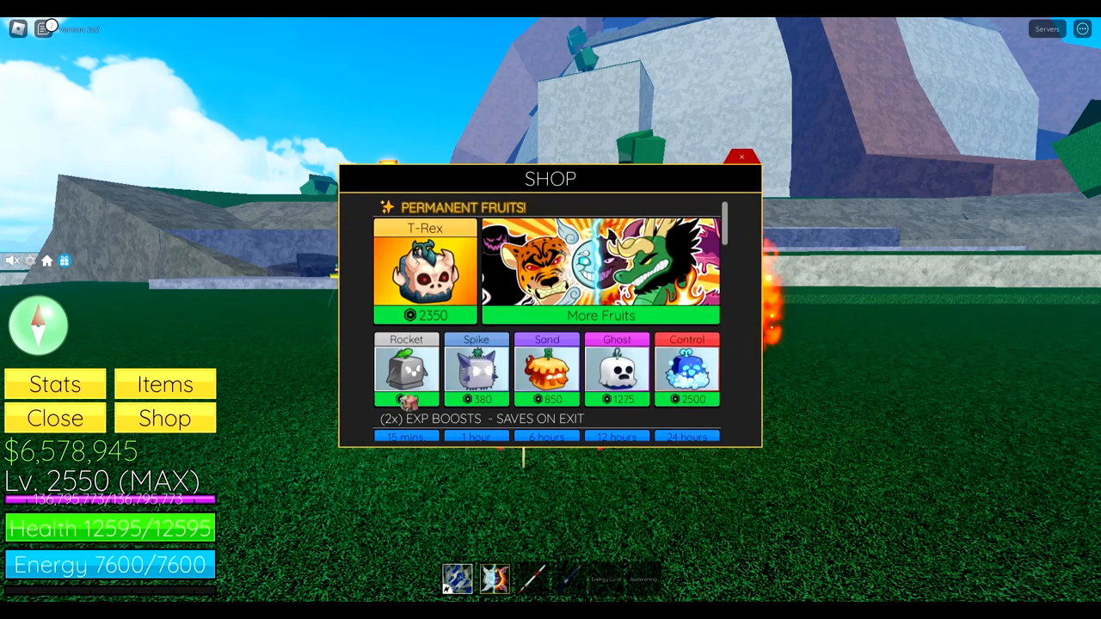
scroll("down", 3)
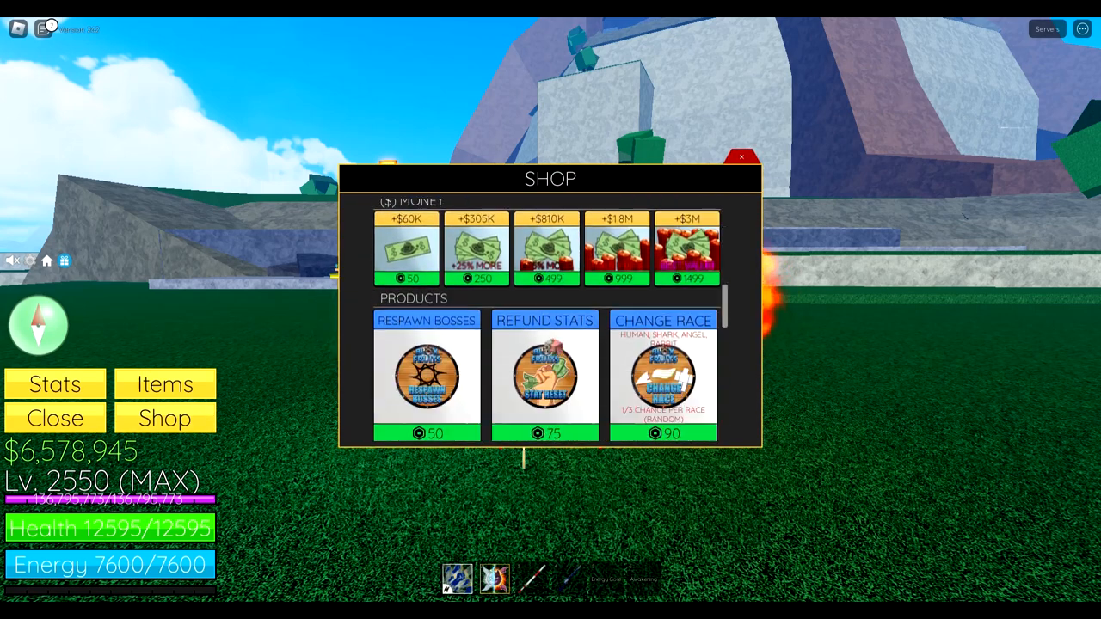
scroll("down", 3)
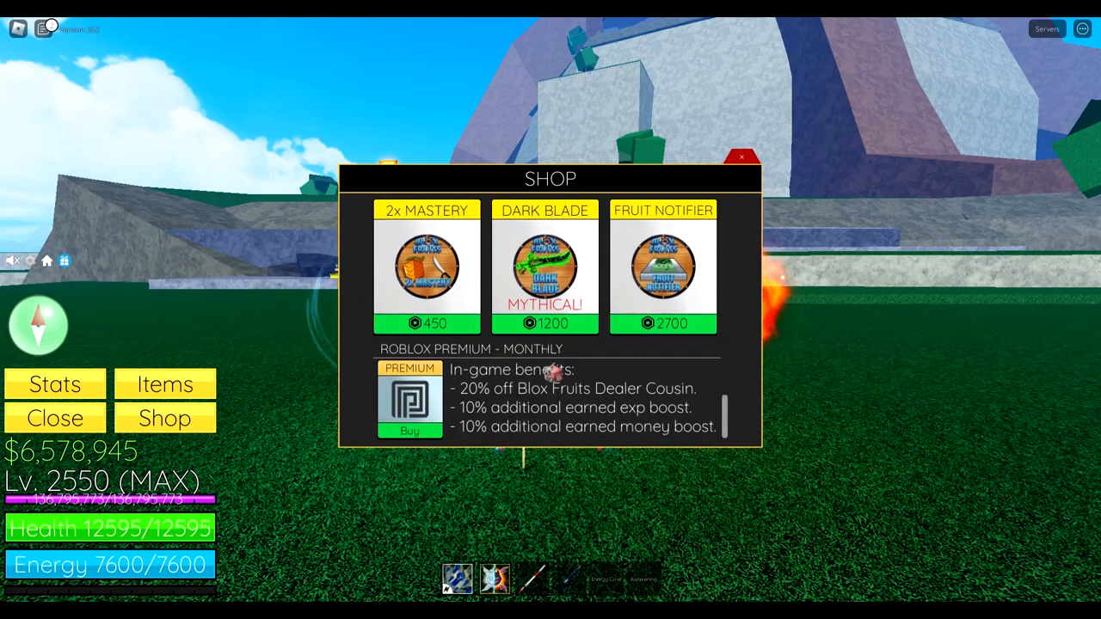
scroll("up", 3)
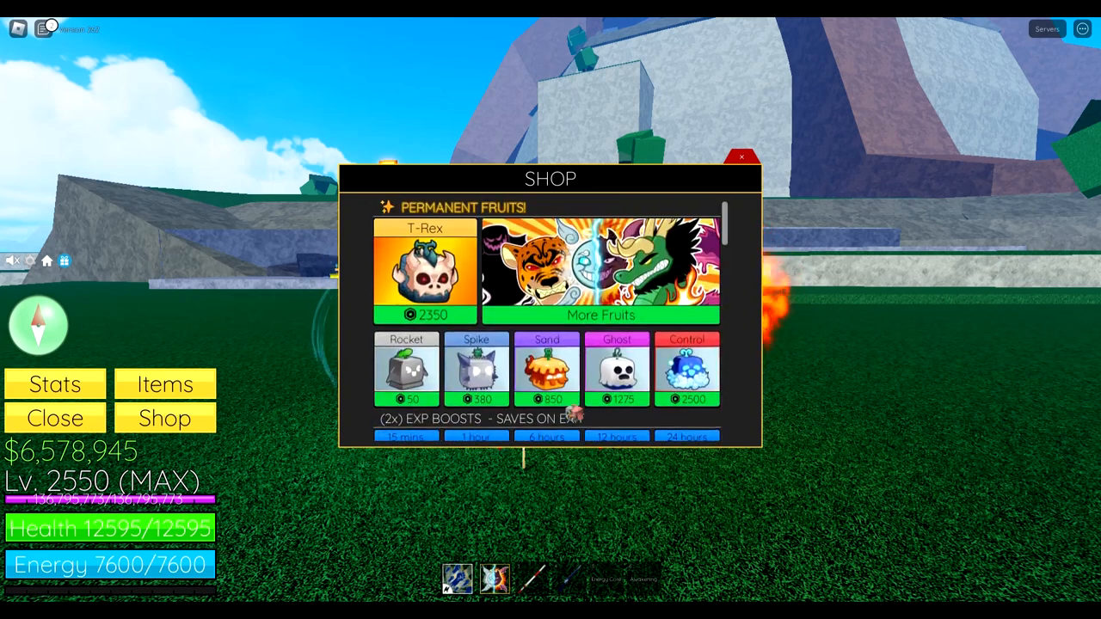
left_click(741, 157)
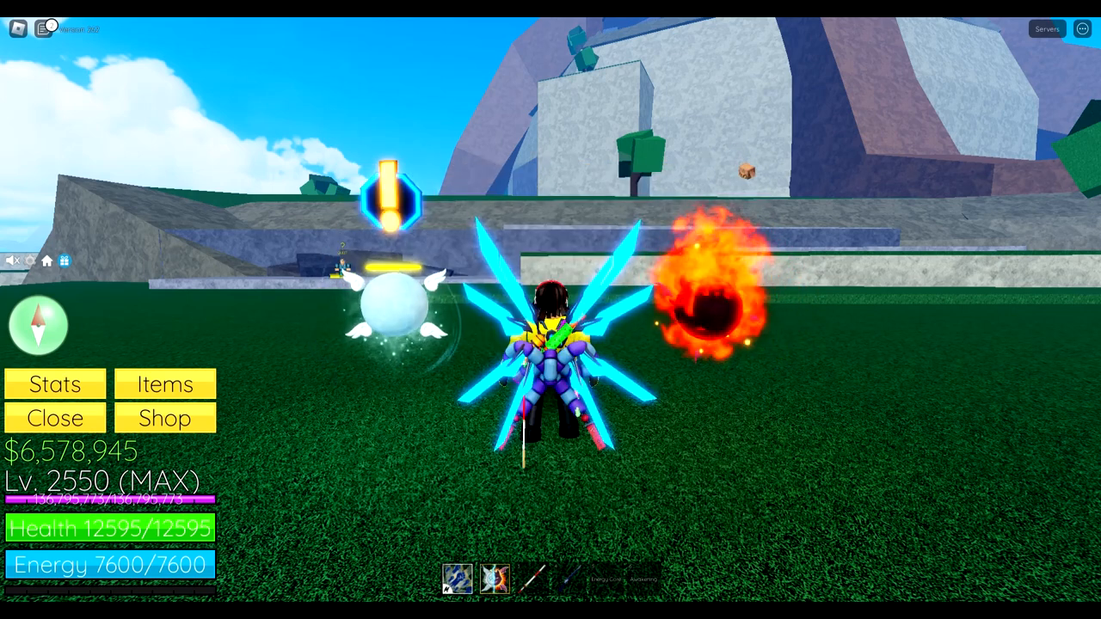